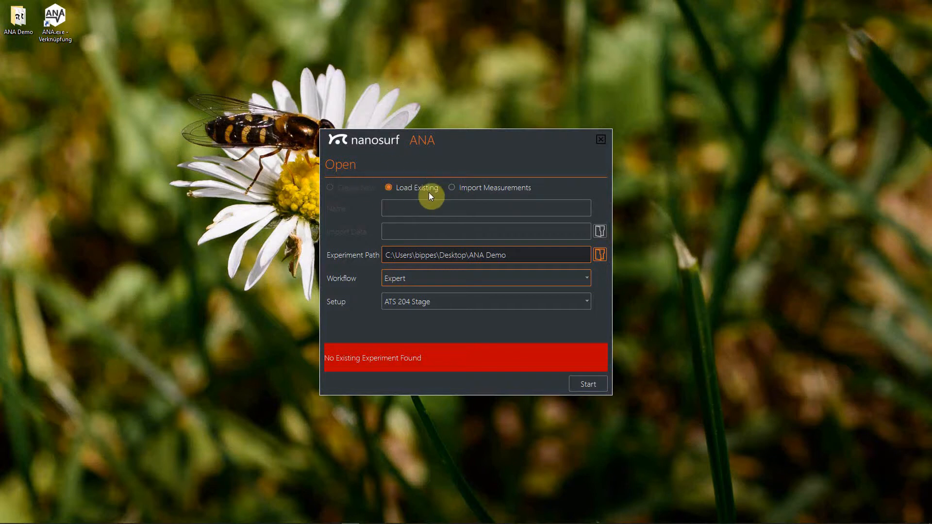
mouse_move(582, 253)
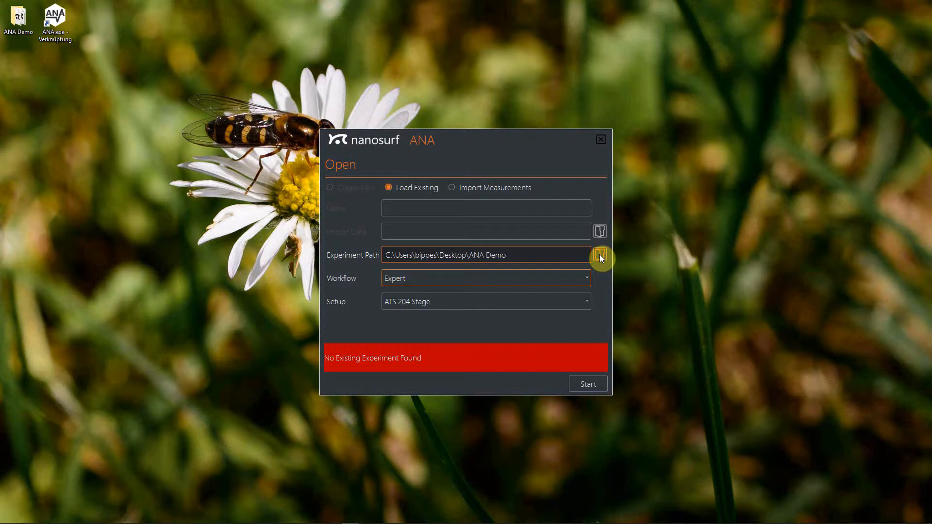
Browse and select the 'Hela test 1' folder as the existing experiment path
click(599, 255)
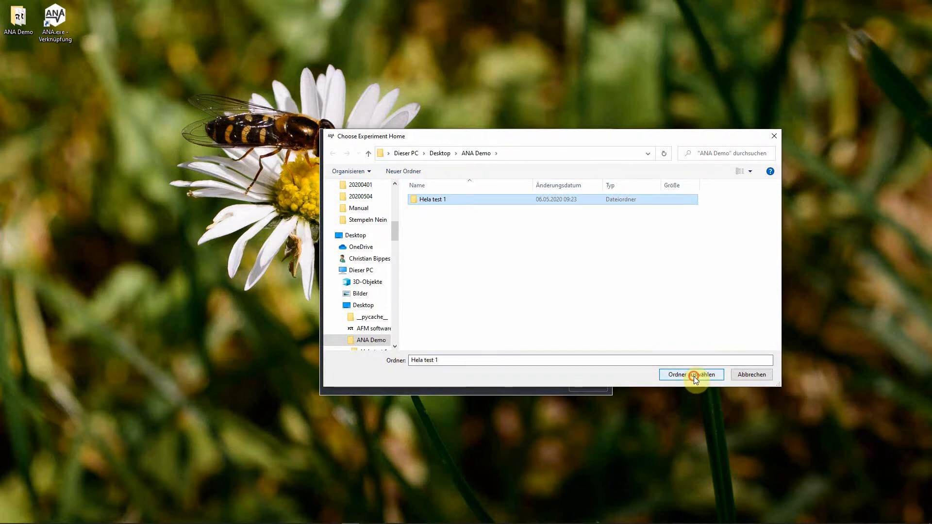
click(690, 375)
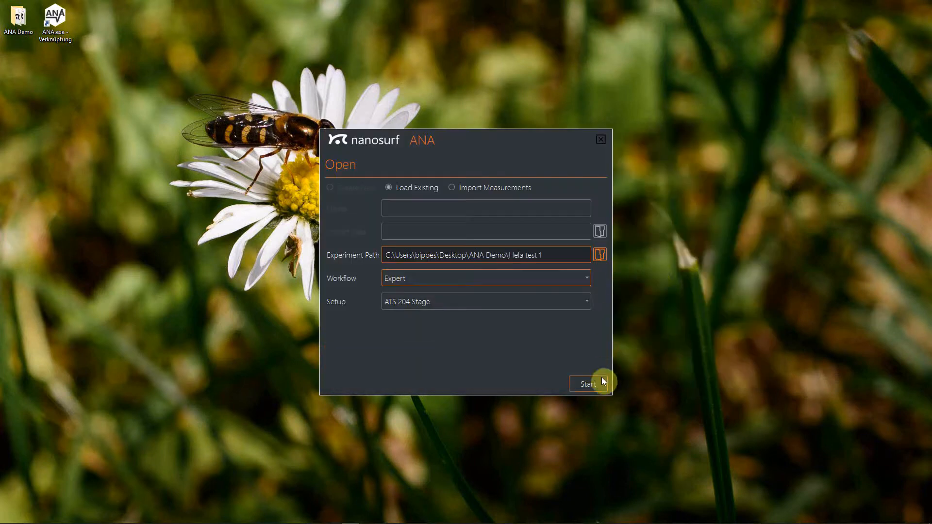
Start the loaded Hela test 1 experiment into the Measurement workspace
click(587, 383)
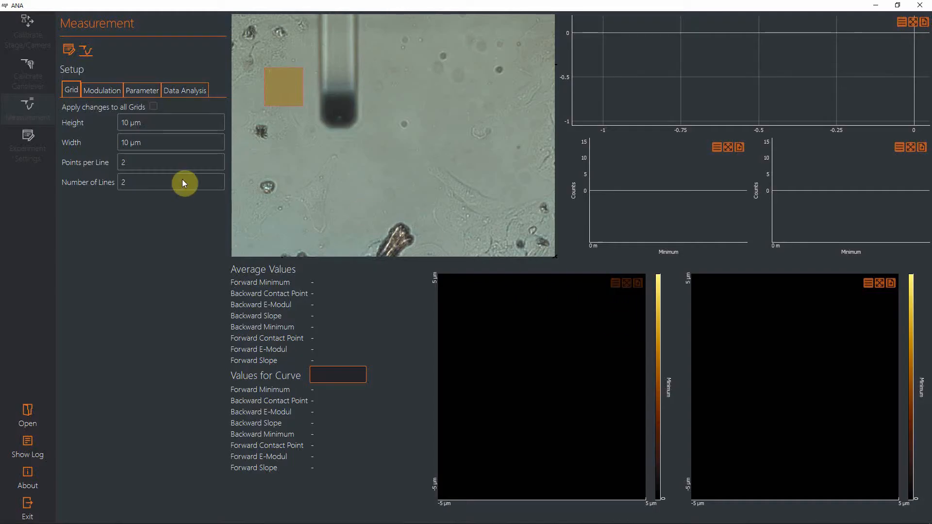
mouse_move(87, 265)
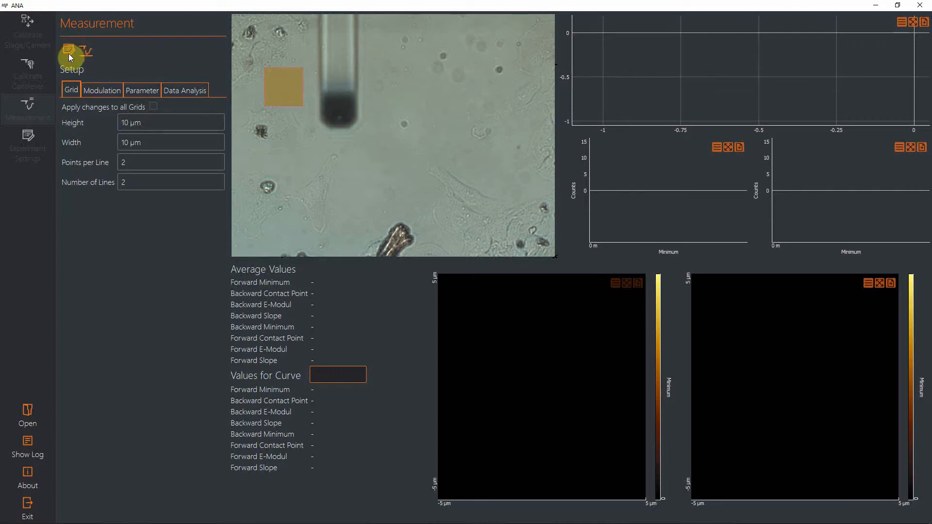
mouse_move(69, 50)
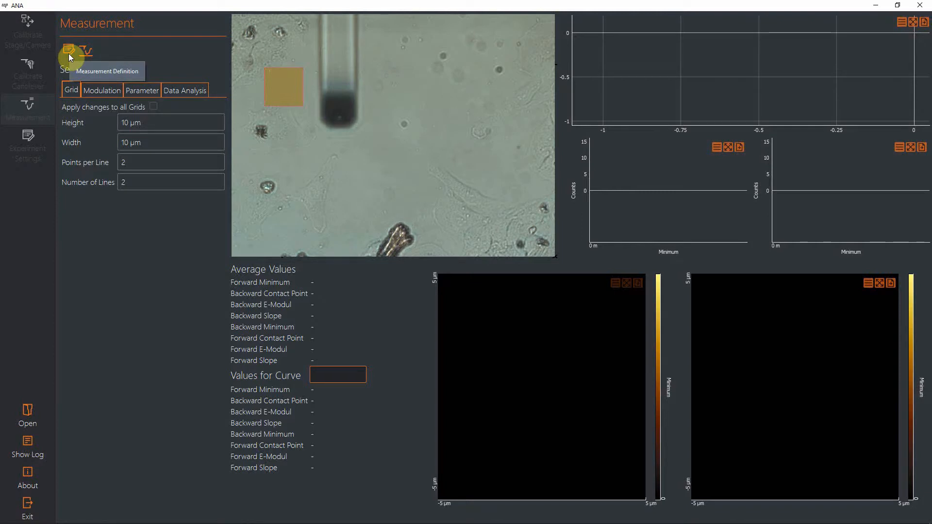
In Measurement Definition, choose Cells 2 and set it as the current measurement
click(69, 51)
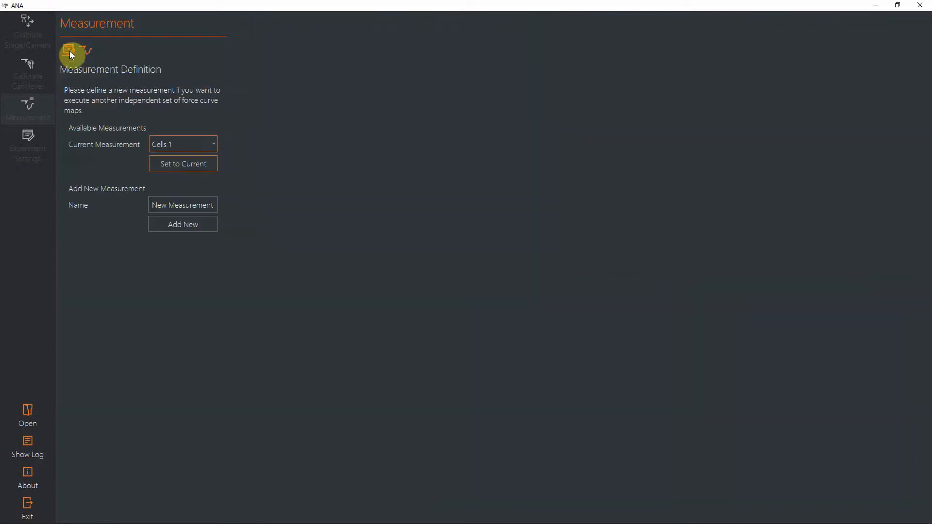
mouse_move(153, 107)
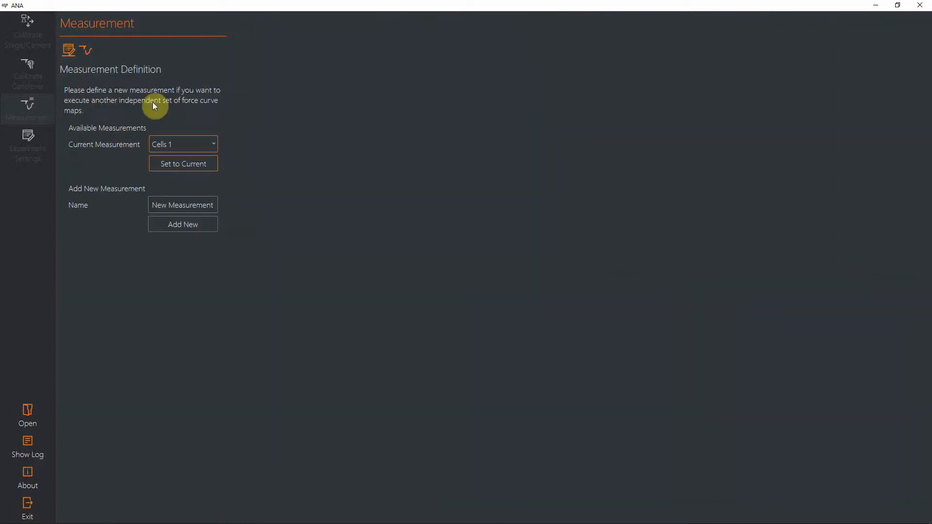
mouse_move(196, 148)
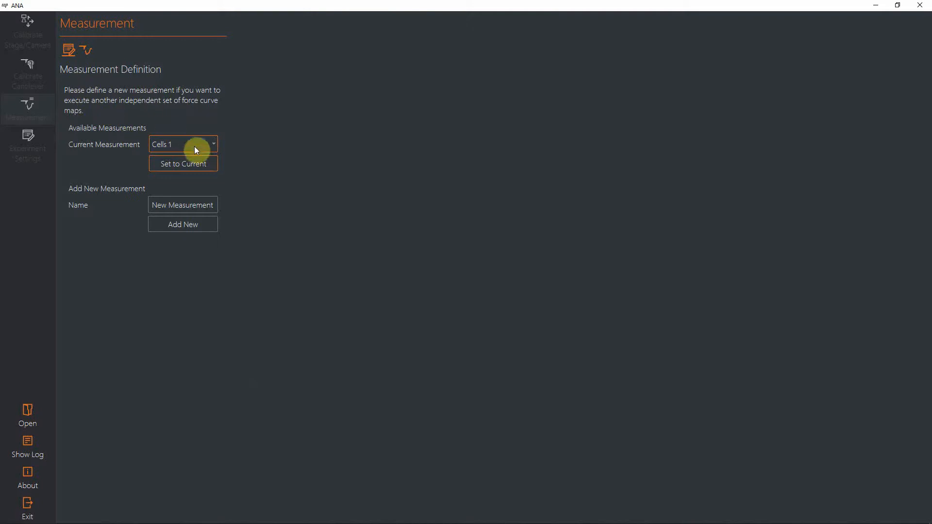
click(213, 144)
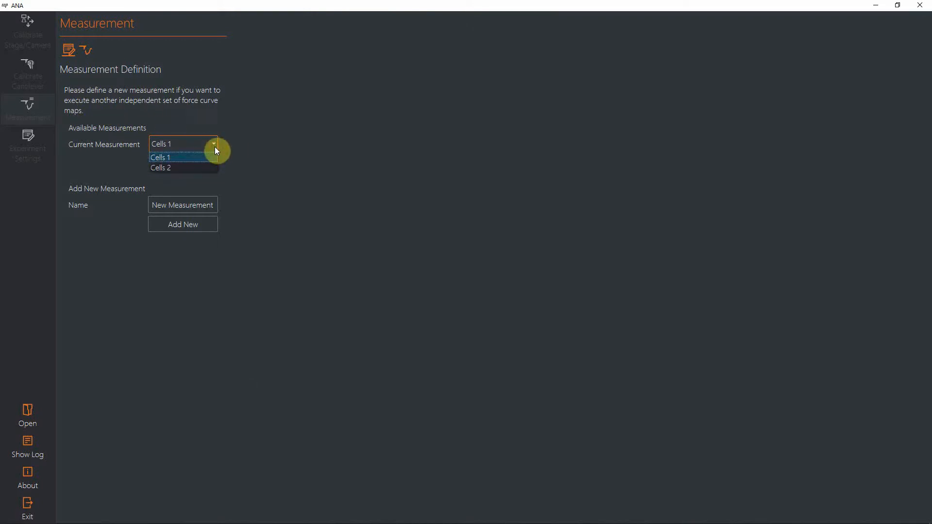
mouse_move(174, 168)
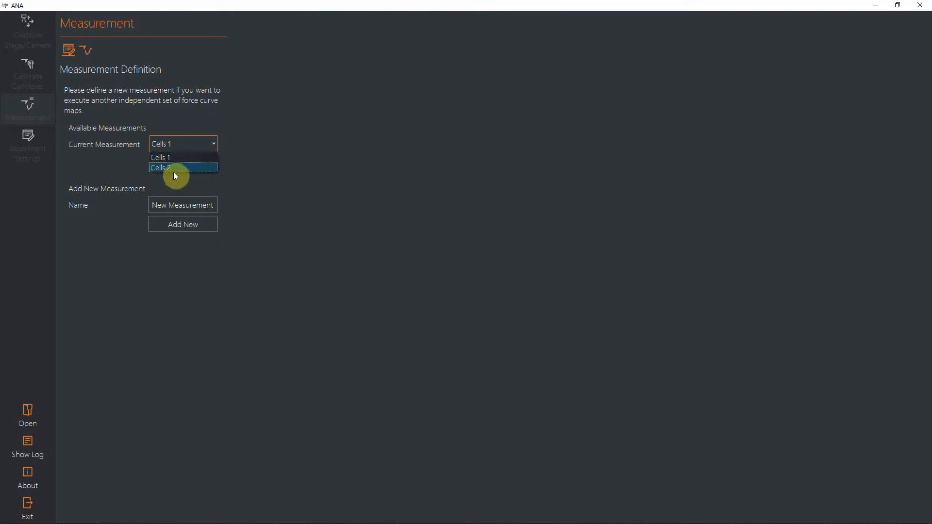
mouse_move(168, 171)
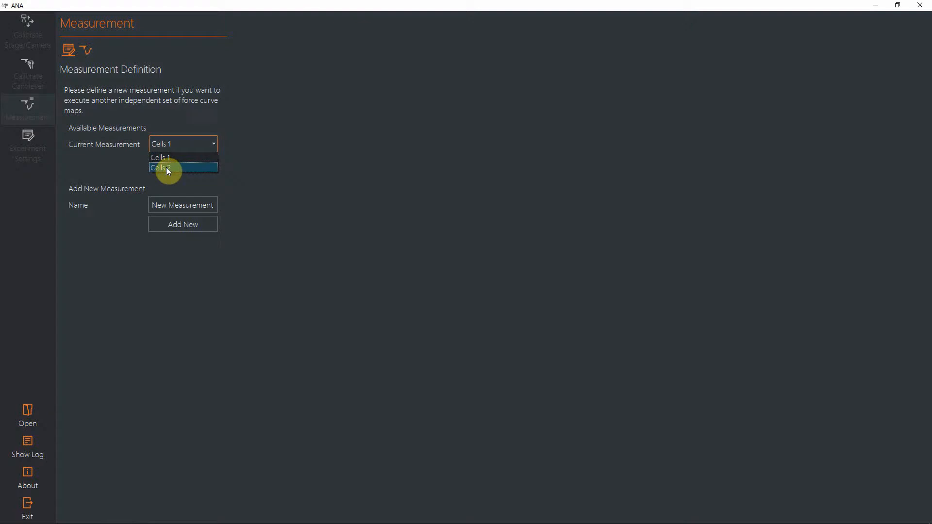
click(168, 168)
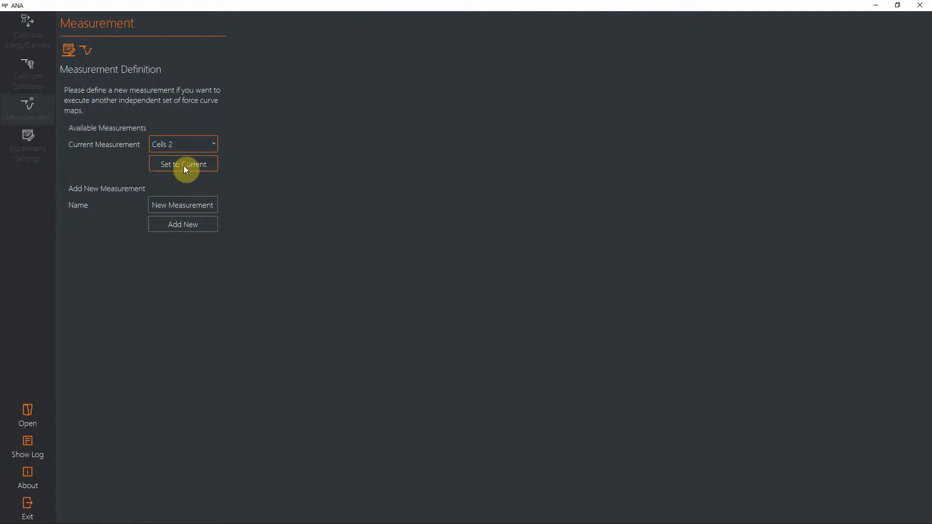
click(184, 163)
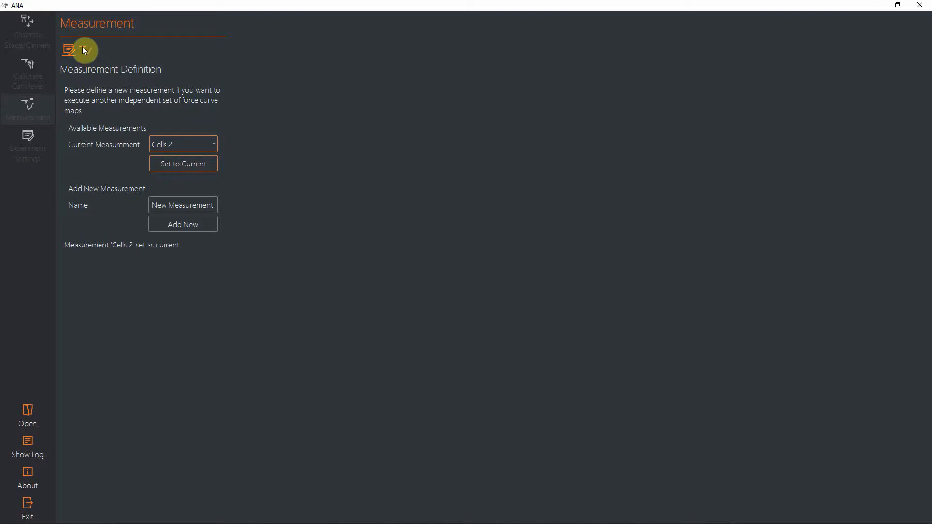
Go back to the Cells 2 measurement setup view with its grid values
click(86, 50)
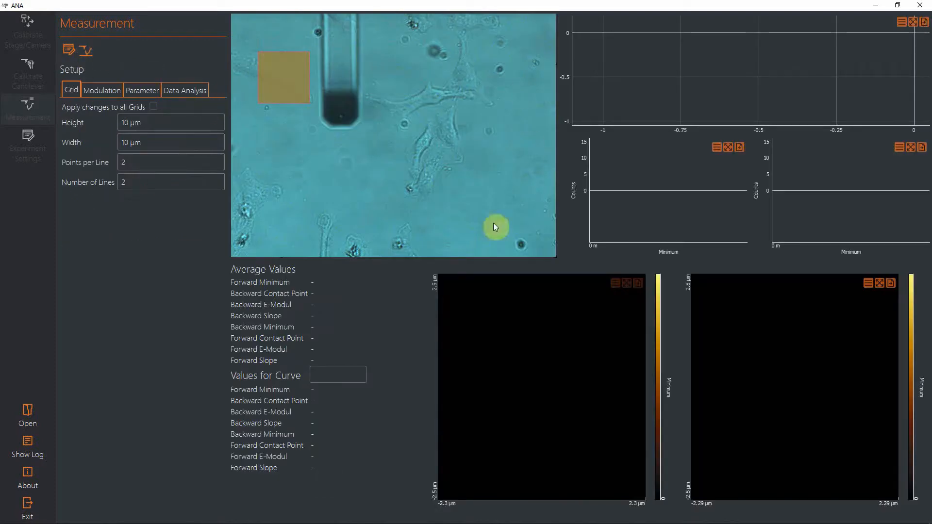
mouse_move(316, 163)
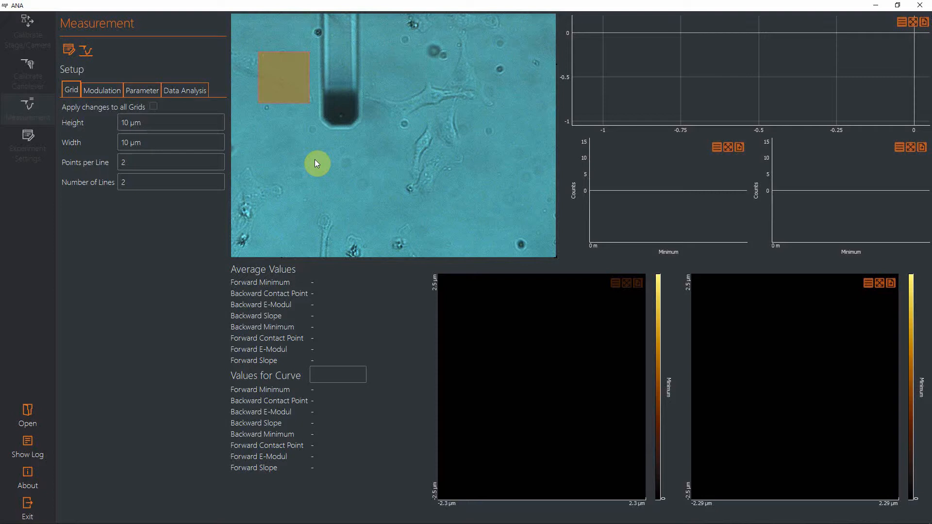
mouse_move(287, 140)
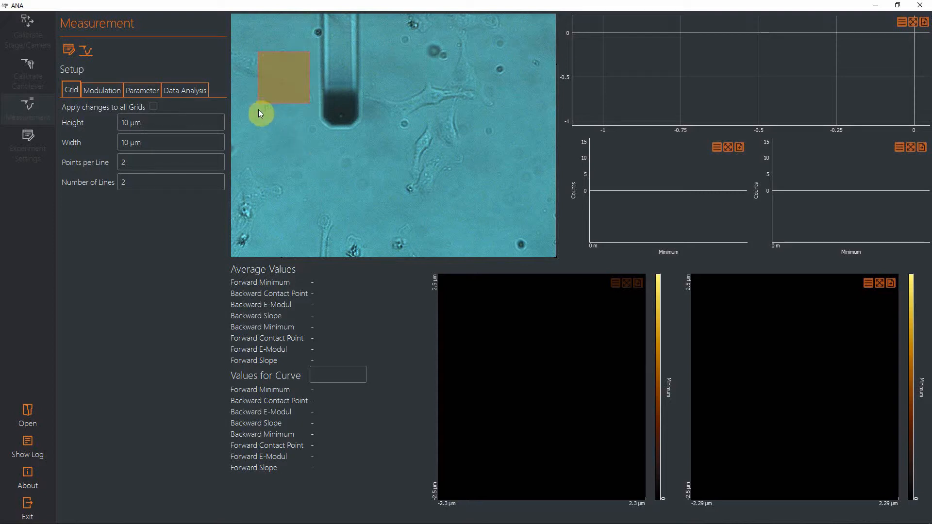
mouse_move(249, 78)
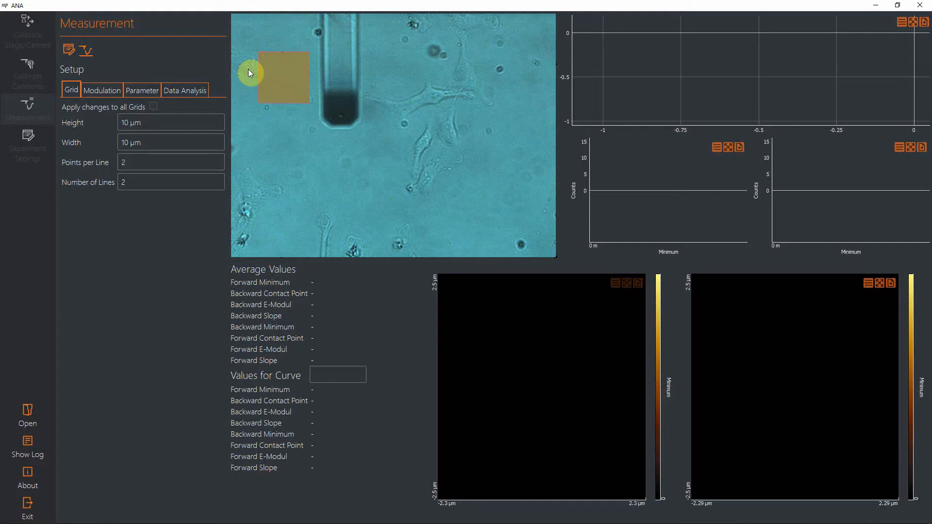
mouse_move(255, 76)
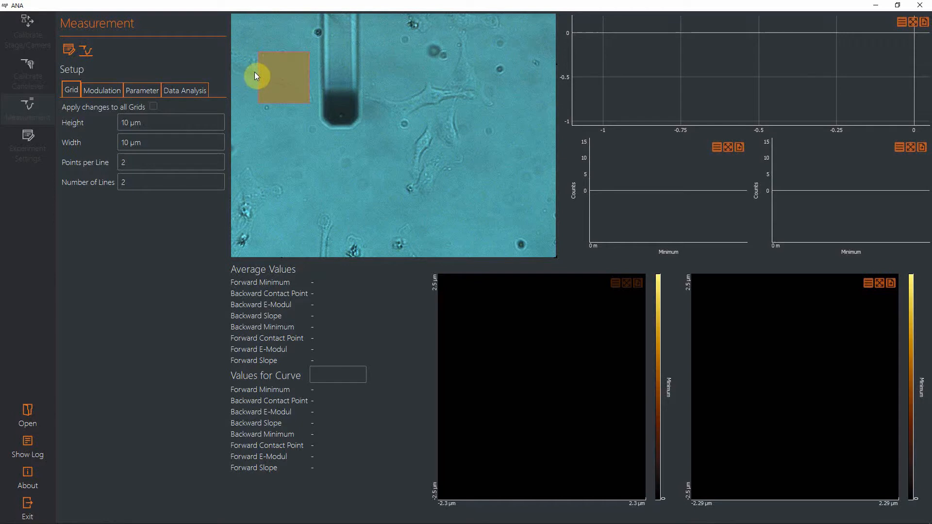
Load the grid's force-curve data to fill the histograms, maps and curve plot
click(290, 78)
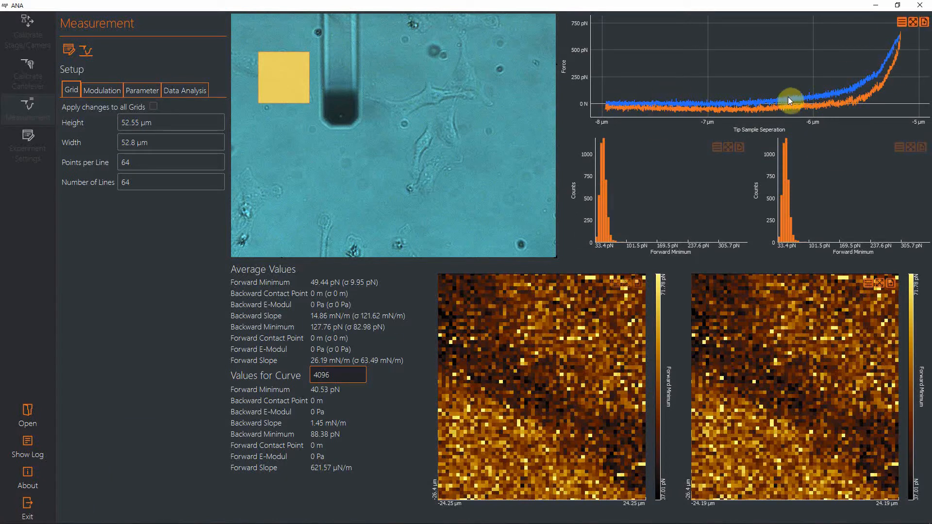
mouse_move(725, 198)
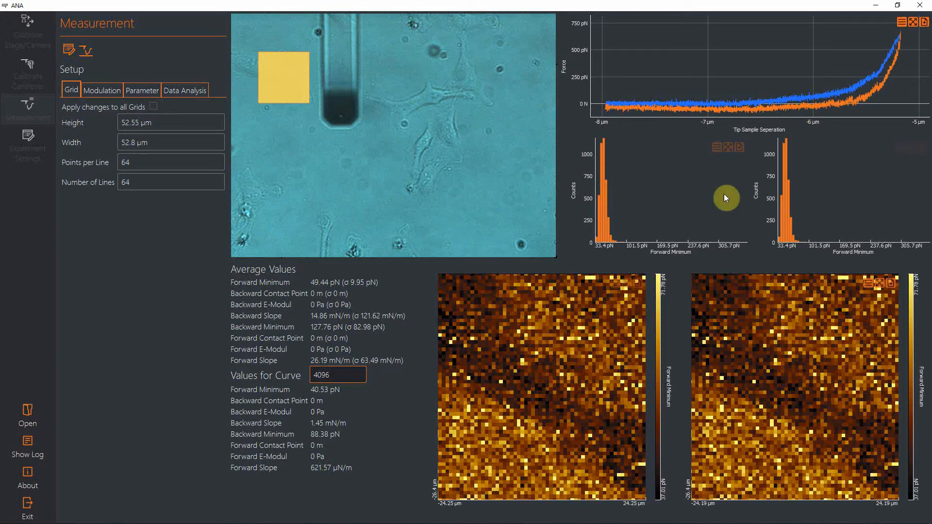
mouse_move(682, 263)
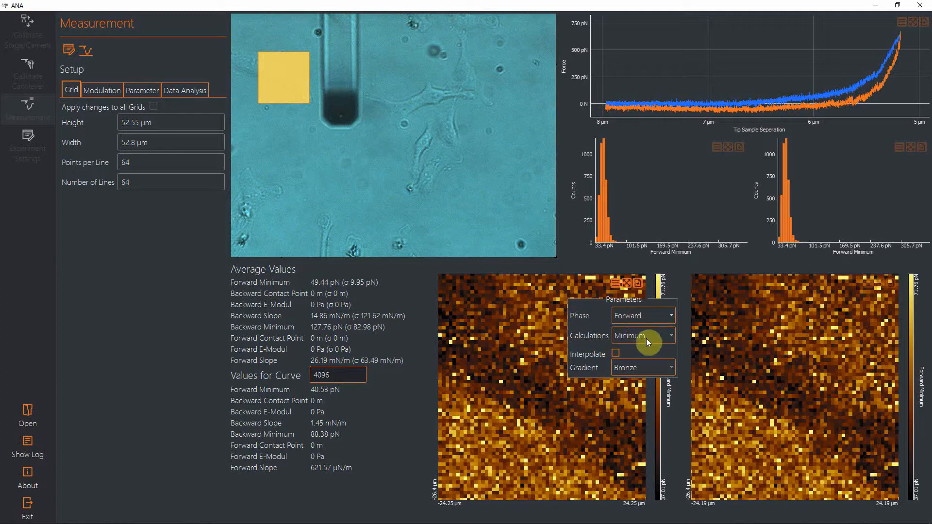
Show the left map's Calculations choices (Minimum, Slope, E-Modul, Contact Point)
click(643, 335)
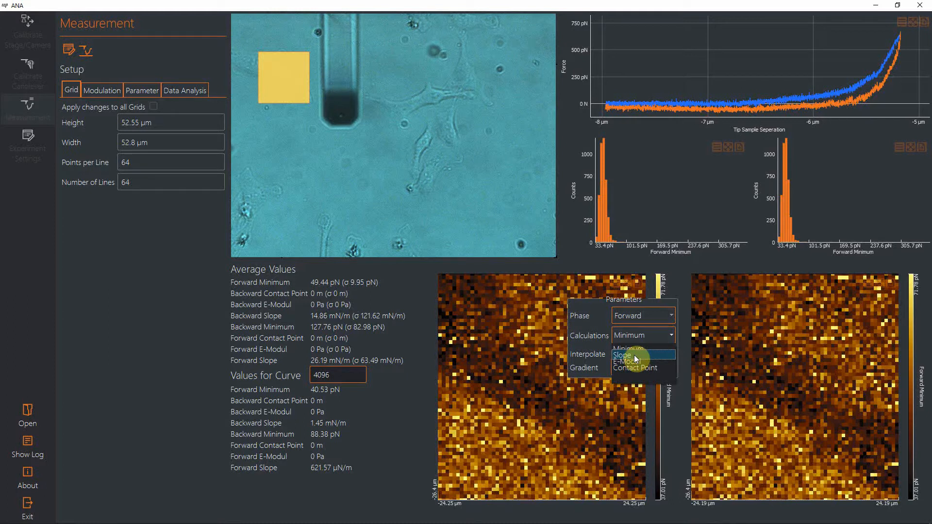
mouse_move(635, 367)
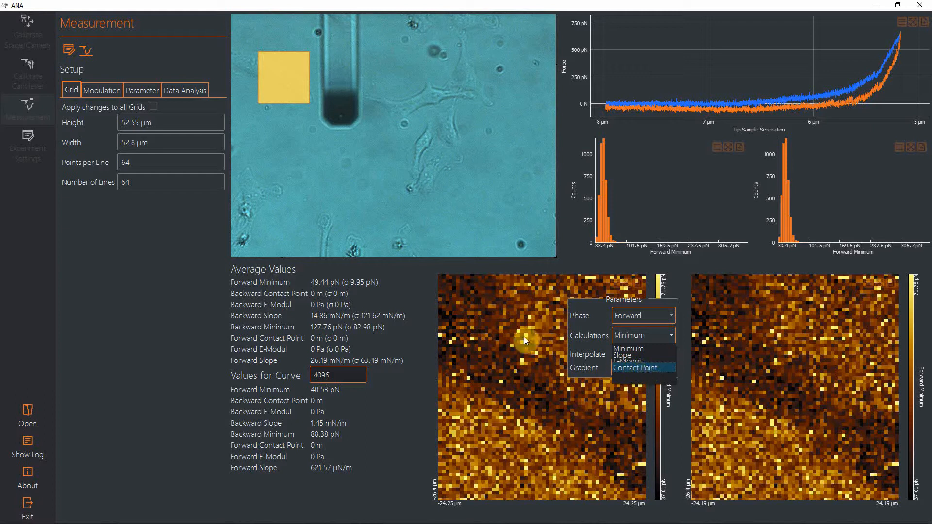
mouse_move(521, 335)
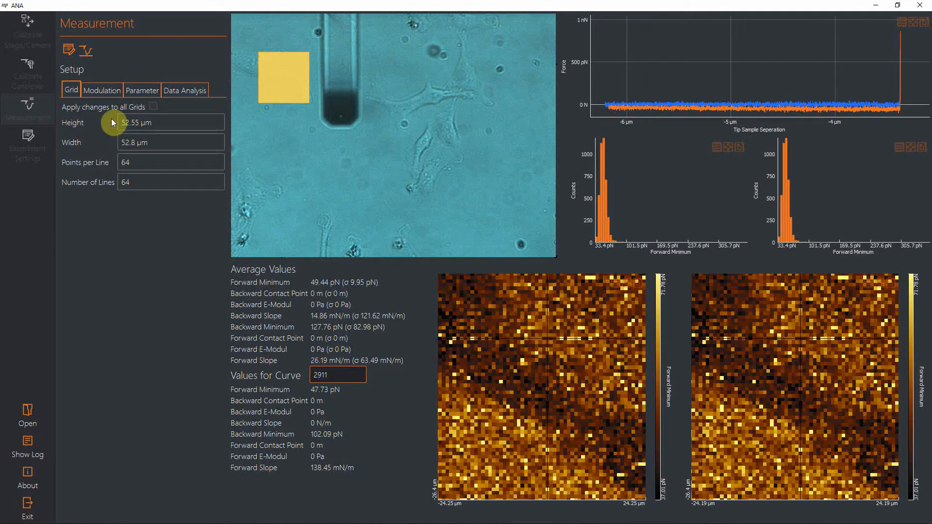
mouse_move(179, 146)
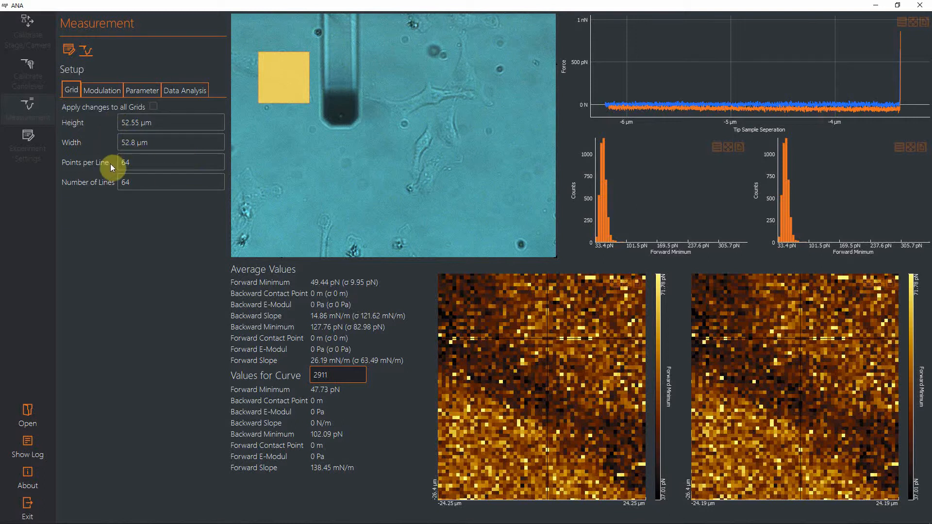
View the Modulation settings with 4096 datapoints and 750 pN maximum force
click(102, 89)
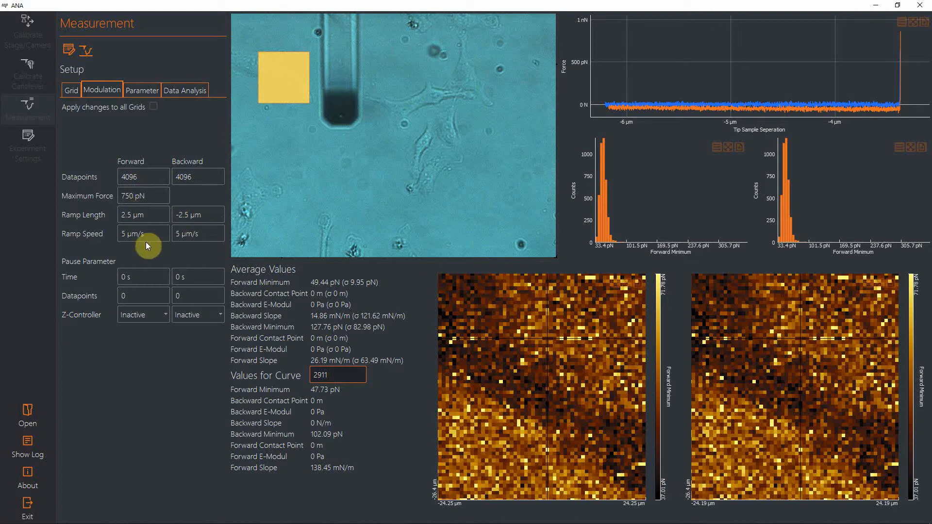
mouse_move(163, 109)
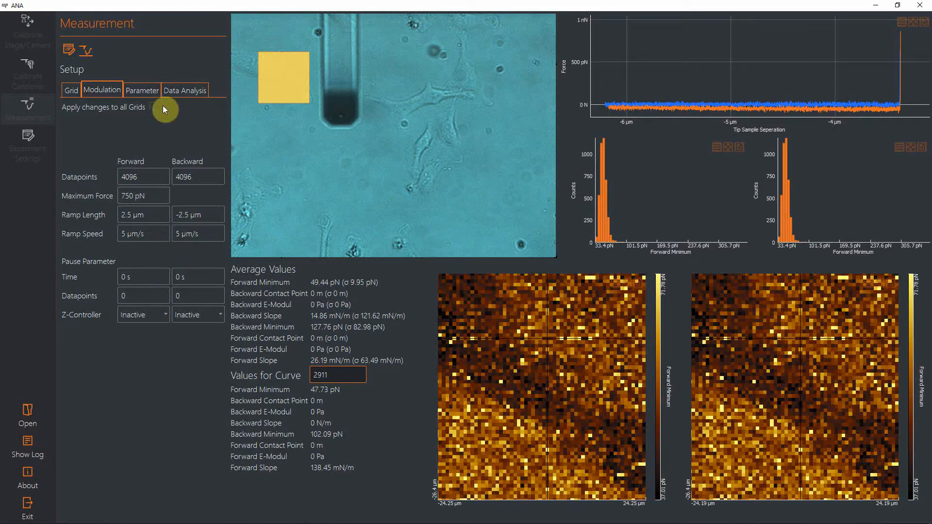
View the Data Analysis settings: Hertz model, Poisson's ratio 0.5, tip radius 10 nm
click(185, 89)
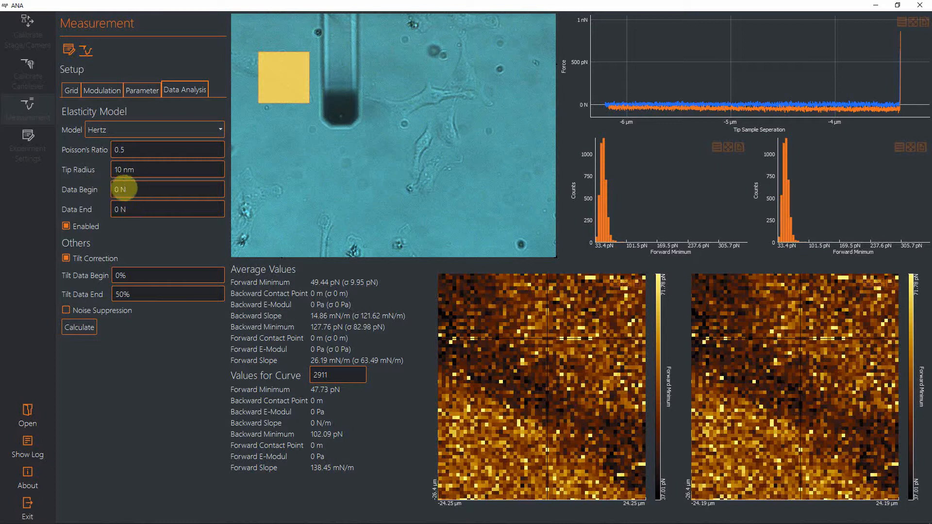
mouse_move(120, 210)
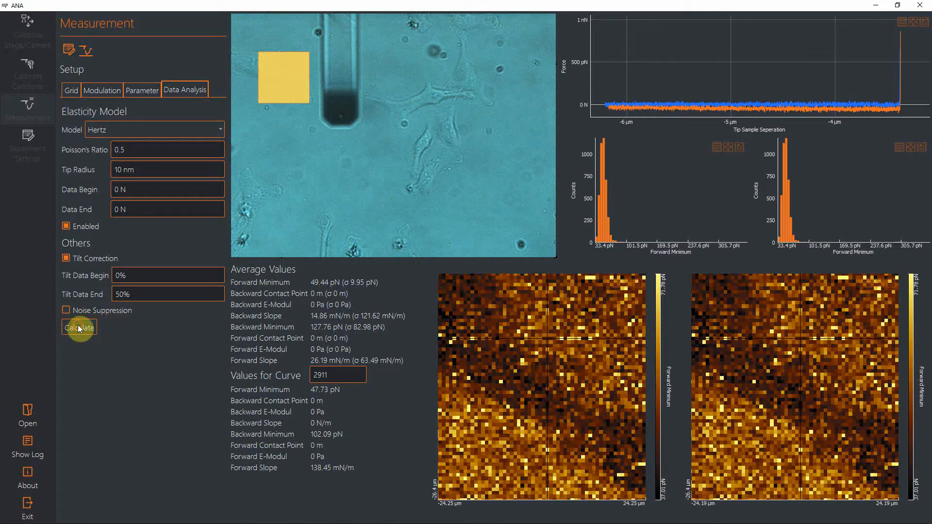
Run the Hertz elastic modulus calculation across the Cells 2 measurement
click(79, 327)
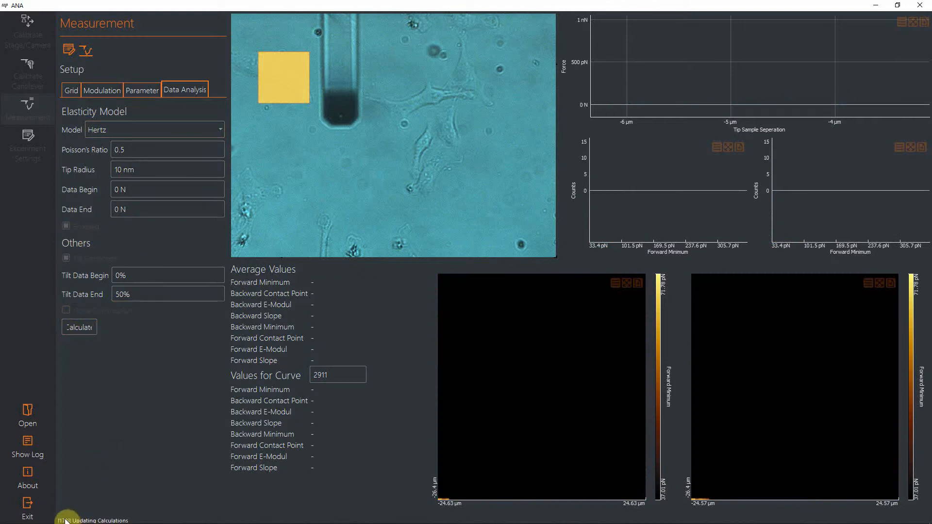
mouse_move(160, 377)
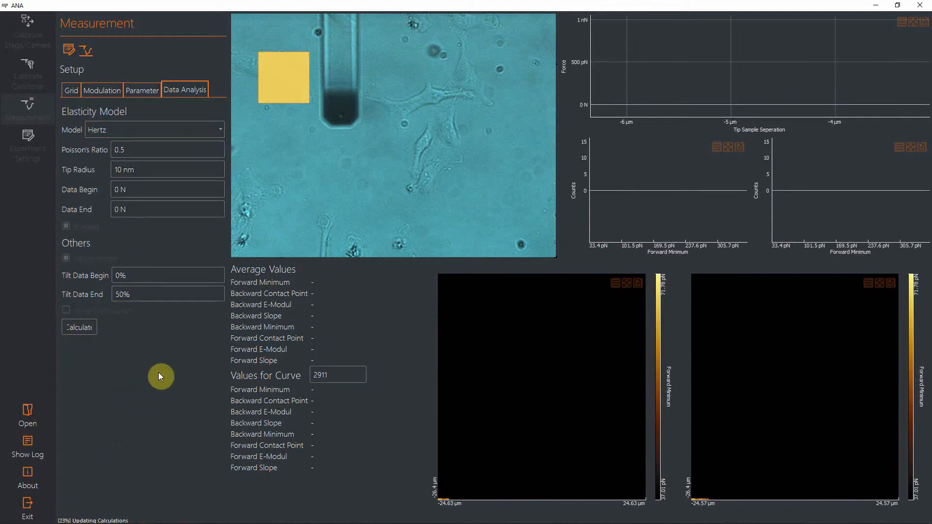
mouse_move(161, 350)
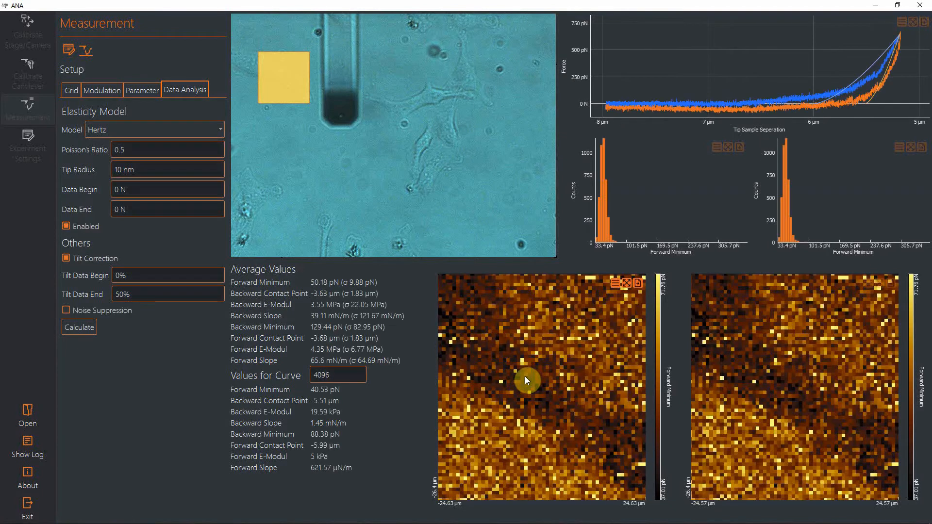
Set the left map to Backward phase showing E-Modul values
click(635, 283)
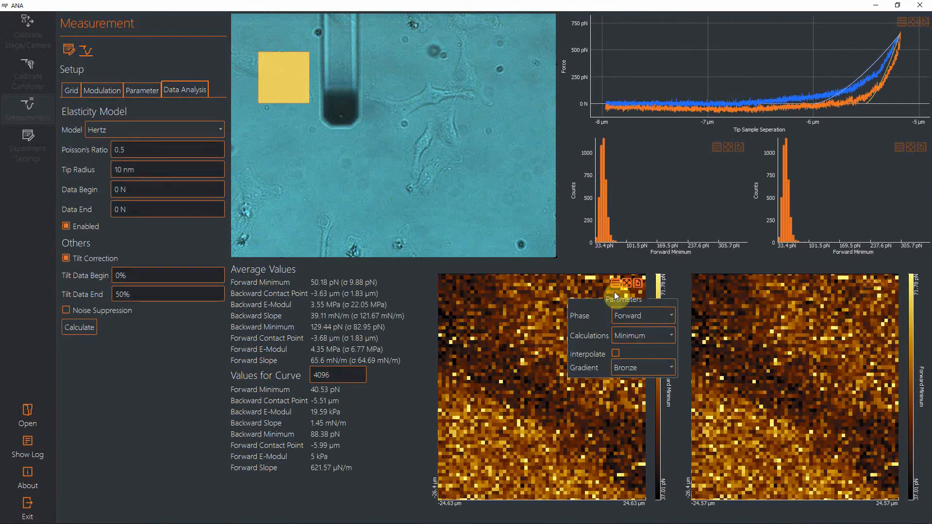
click(641, 314)
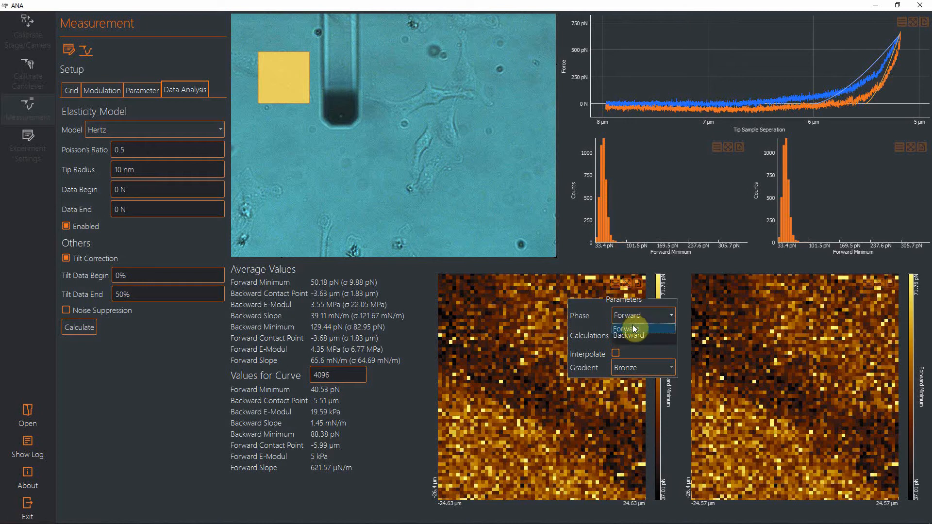
click(628, 334)
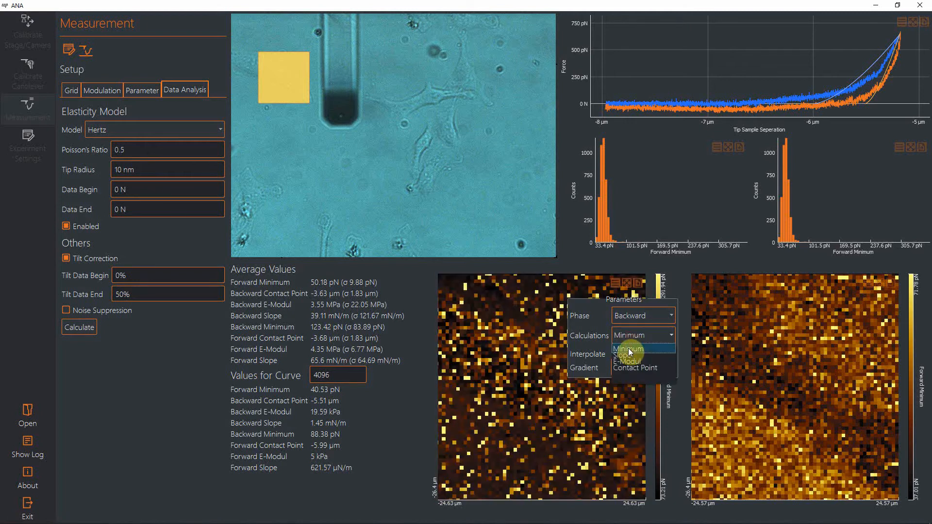
click(625, 361)
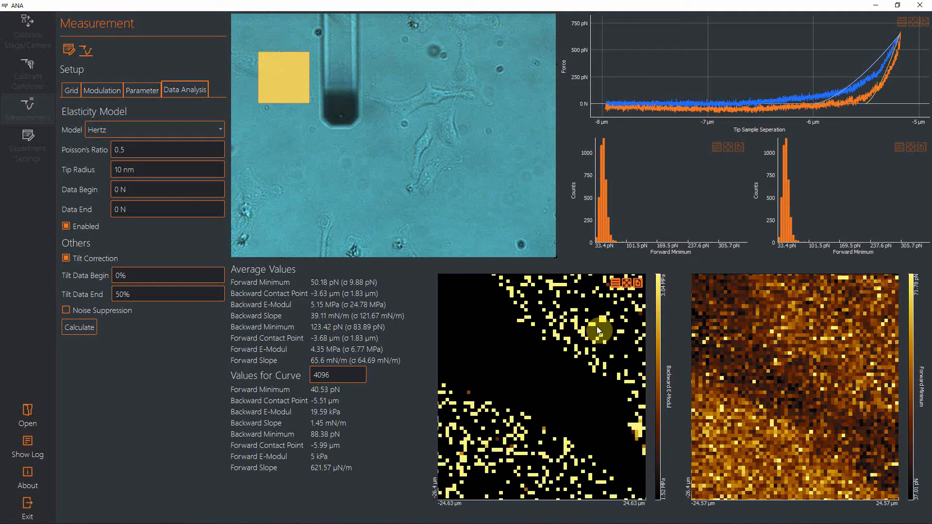
mouse_move(650, 407)
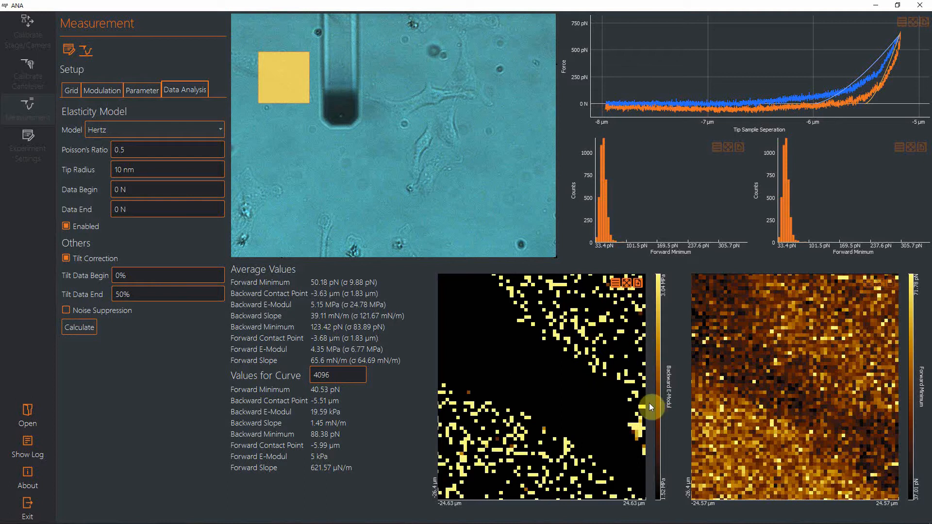
mouse_move(592, 326)
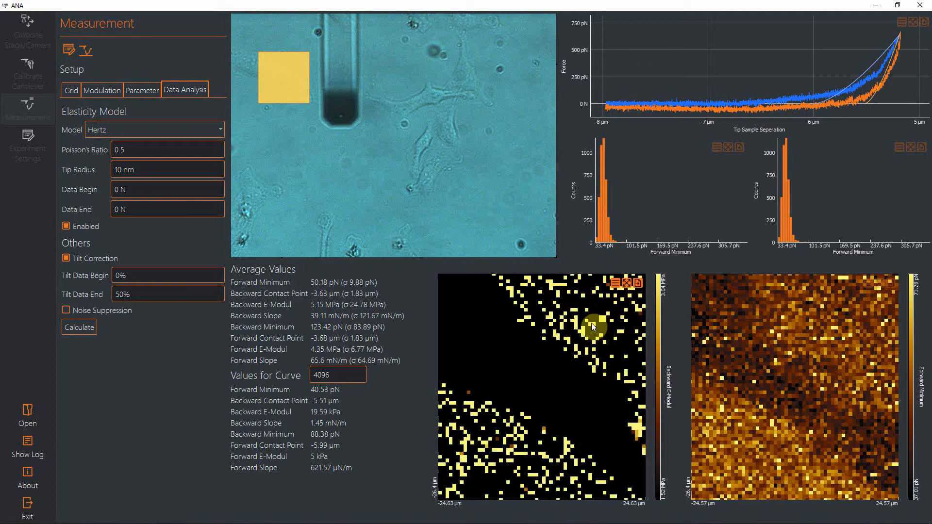
Load force curves from a cell pixel and a dark-region pixel, showing curve 2709 at 40 kPa
click(576, 312)
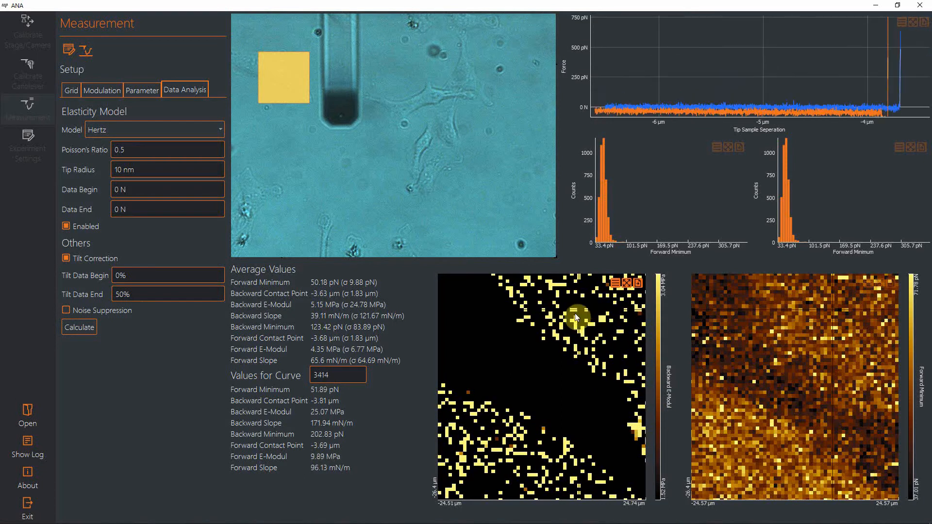
click(501, 356)
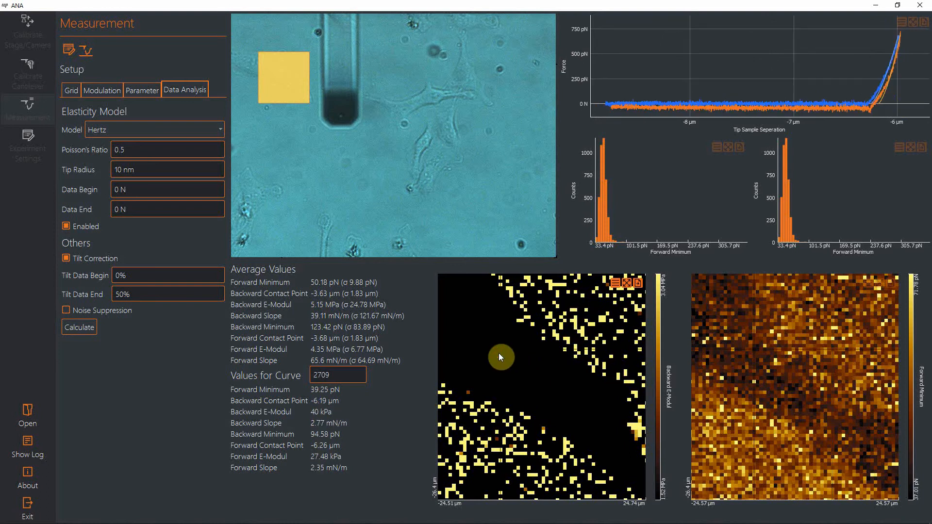
mouse_move(523, 348)
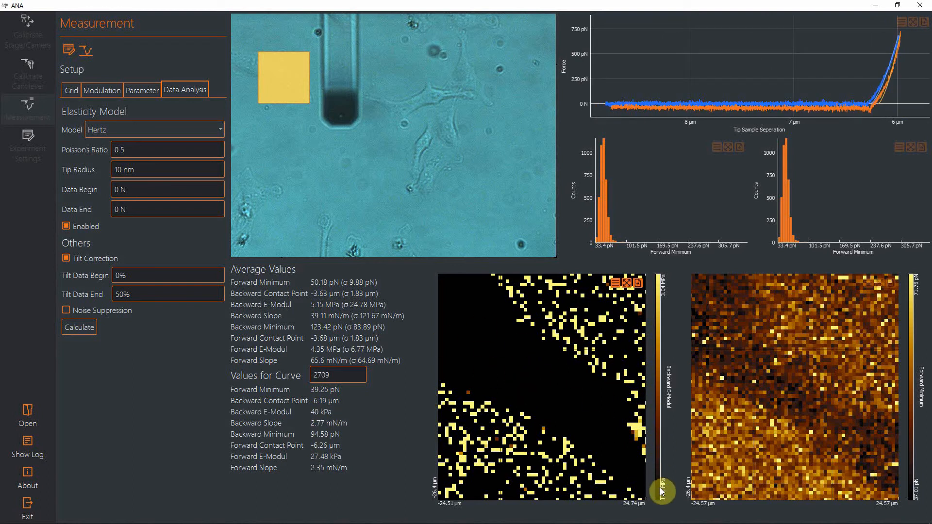
Narrow the Backward E-Modulus colour scale so the cell's stiffness appears as graded shading
drag(661, 490, 661, 386)
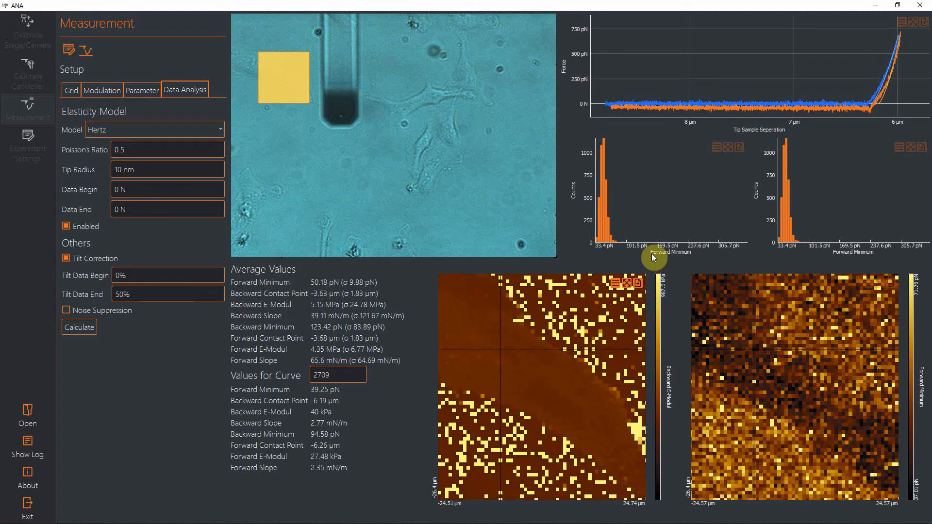
mouse_move(658, 357)
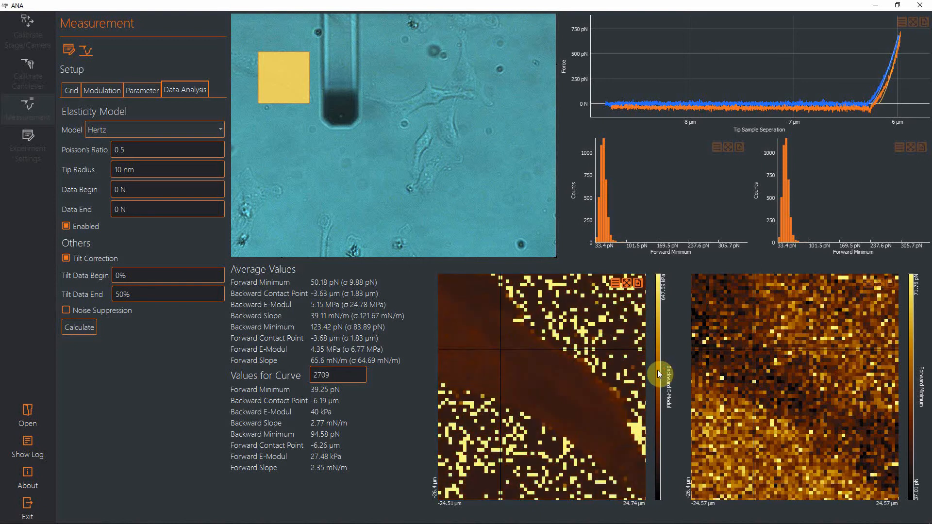
drag(657, 372, 657, 362)
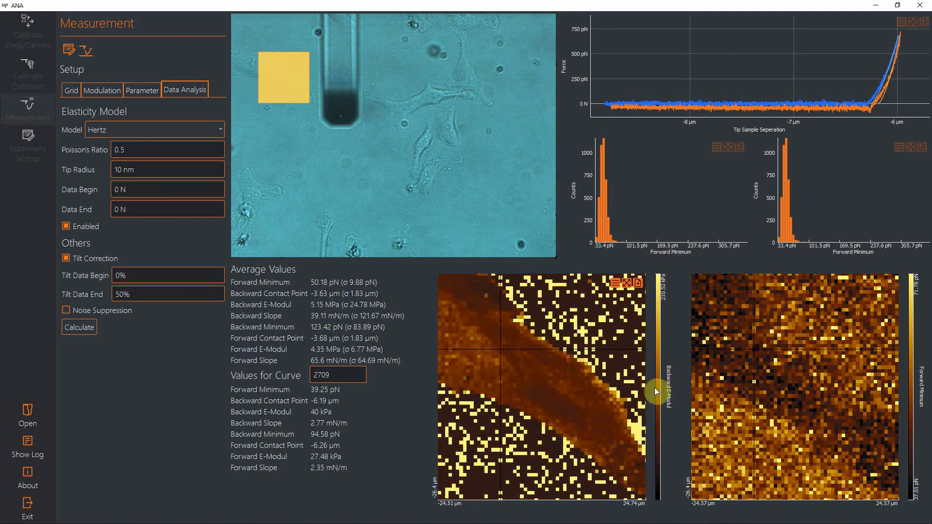
drag(656, 391, 656, 348)
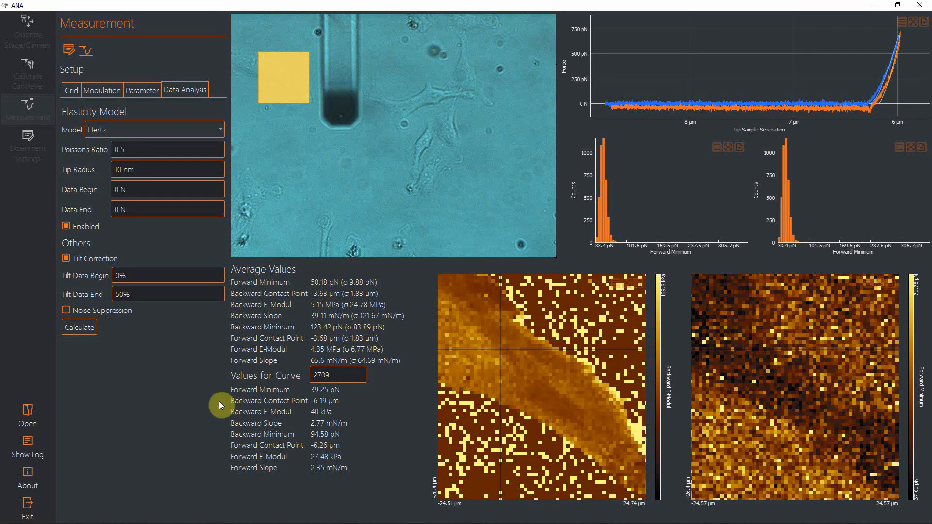
mouse_move(191, 378)
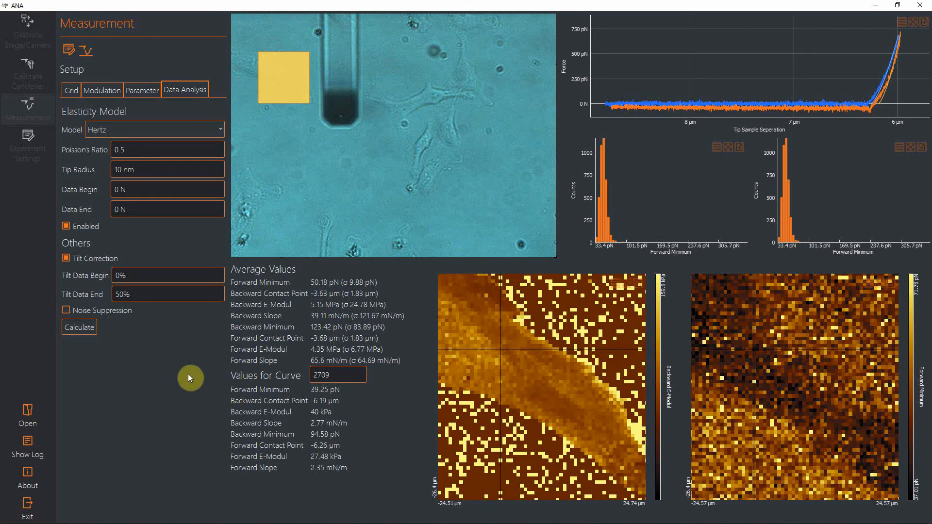
mouse_move(181, 393)
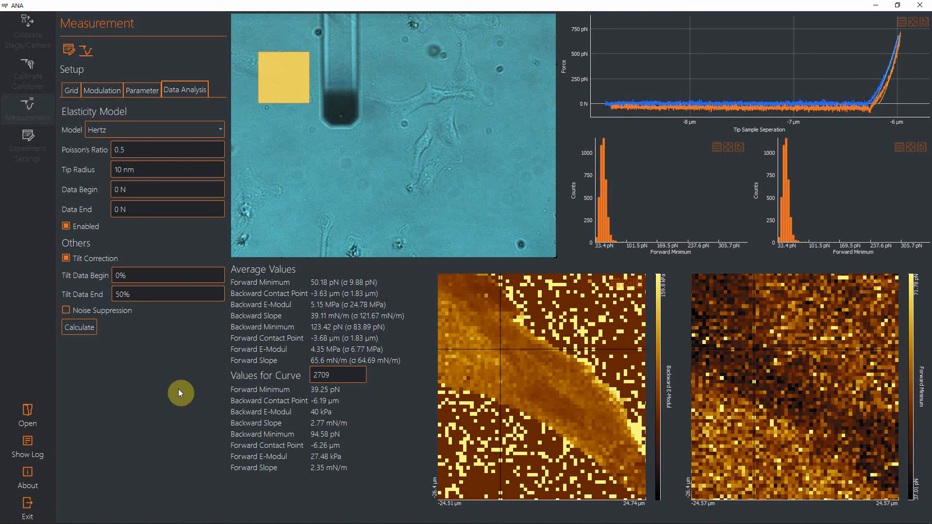